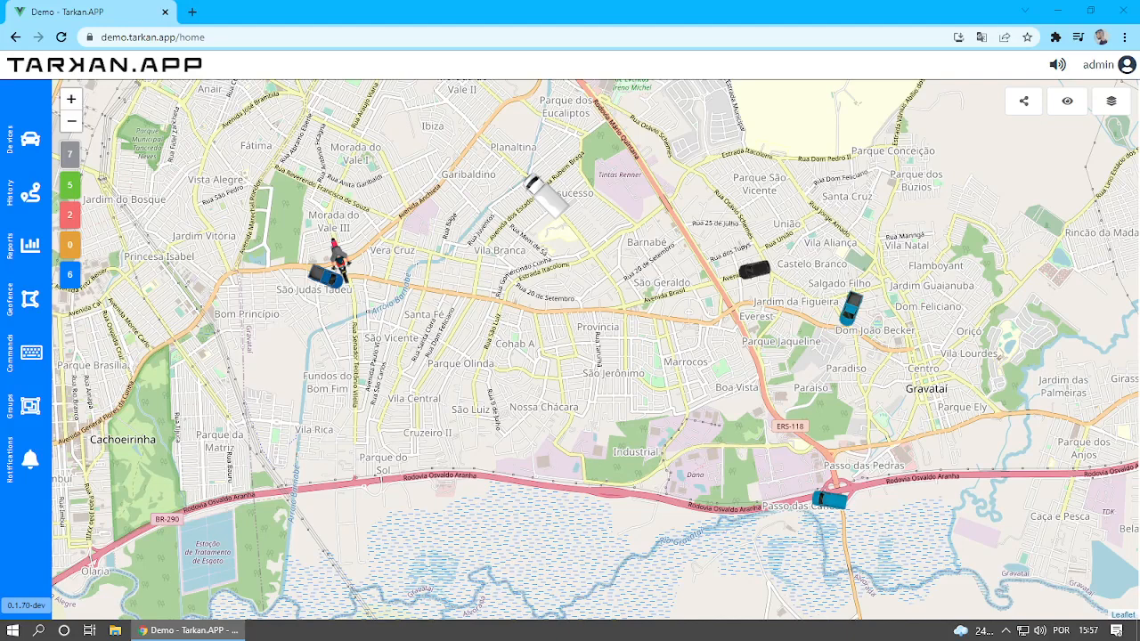
mouse_move(659, 341)
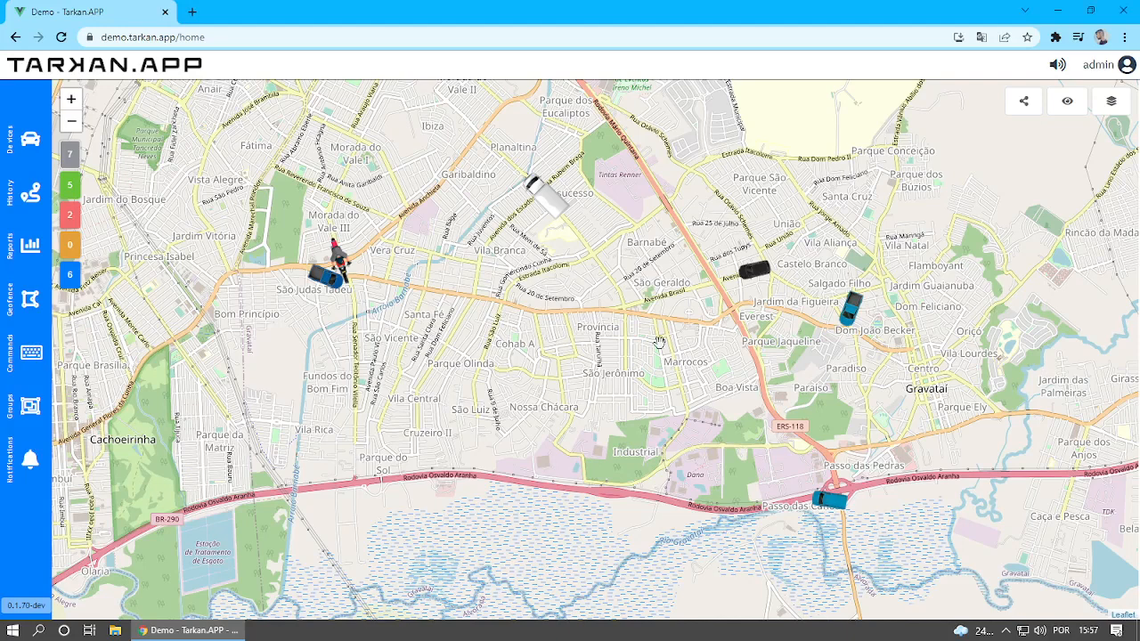
mouse_move(615, 329)
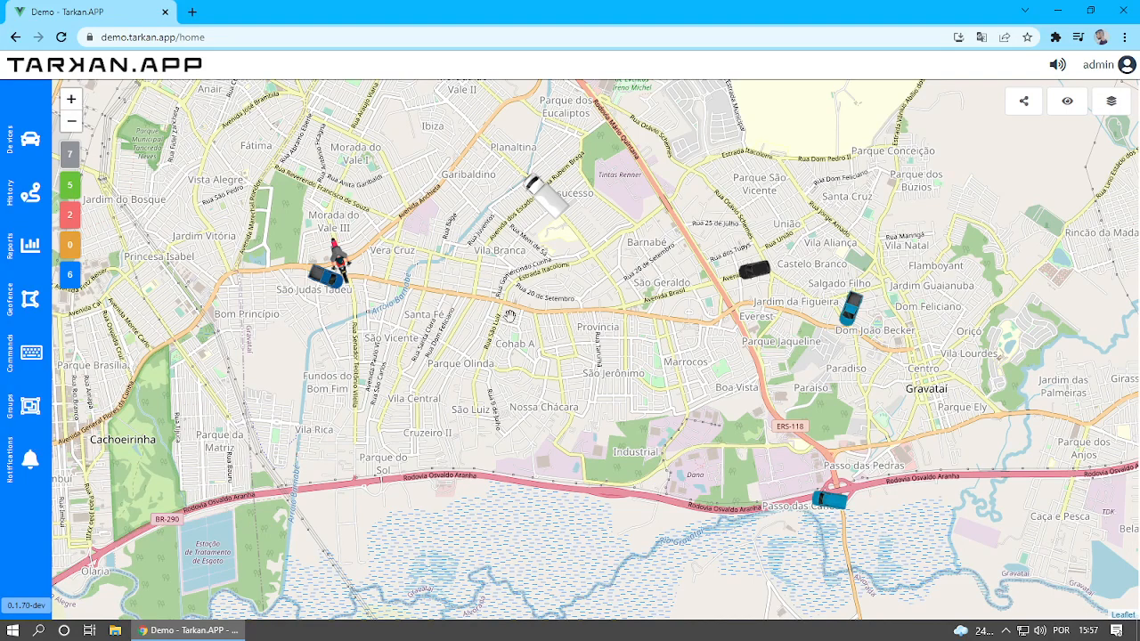
mouse_move(29, 140)
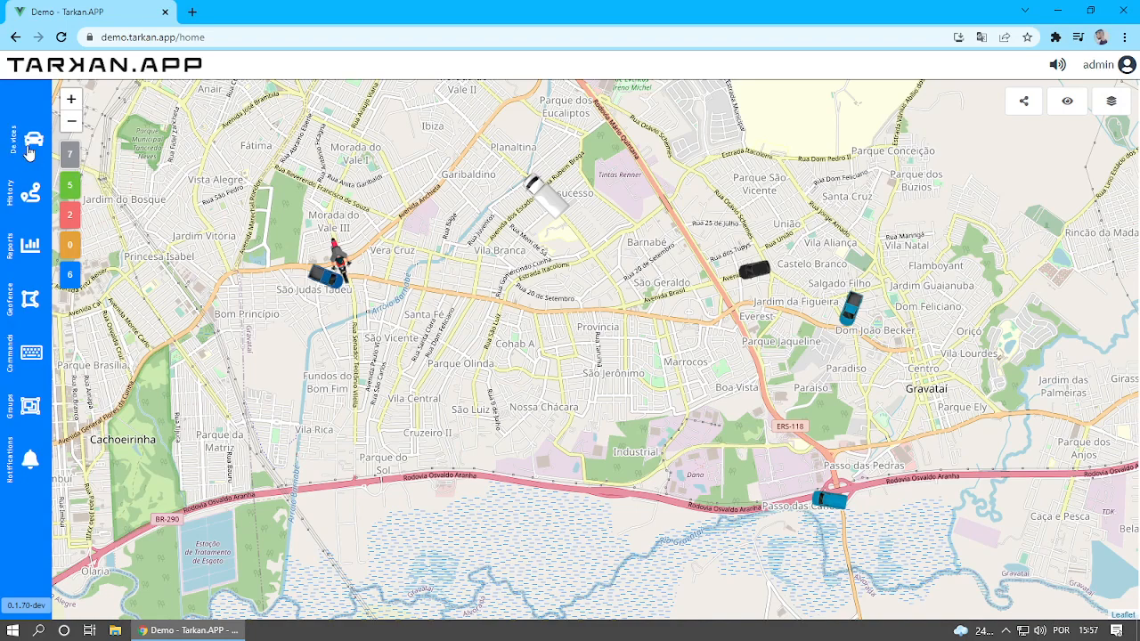
Show the Devices panel listing the seven tracked vehicles beside the map
left_click(32, 138)
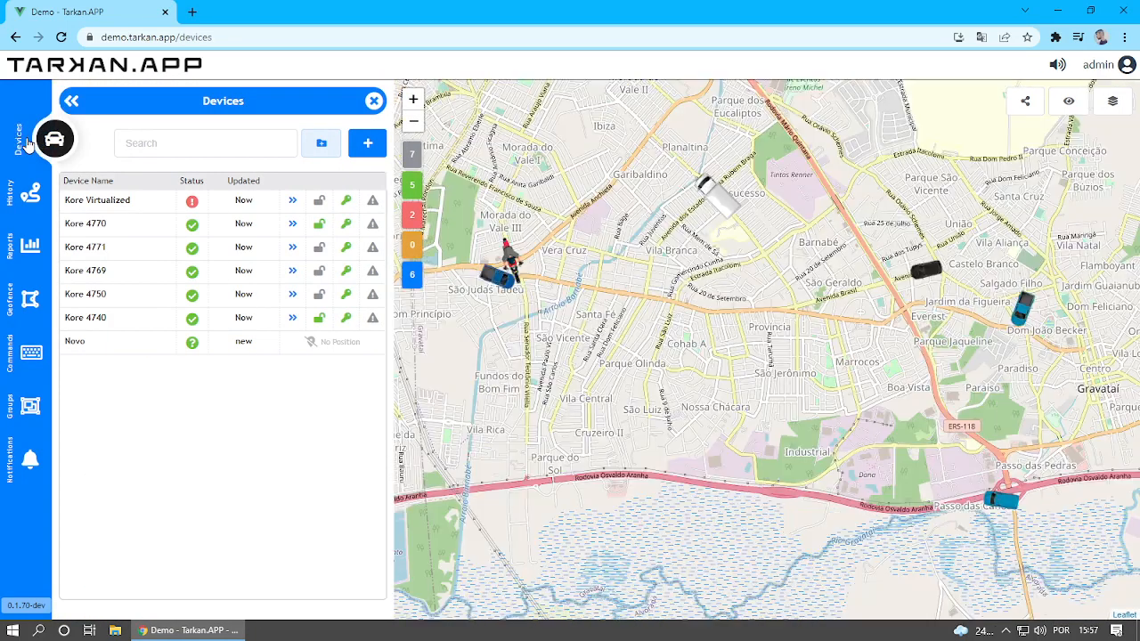
mouse_move(320, 143)
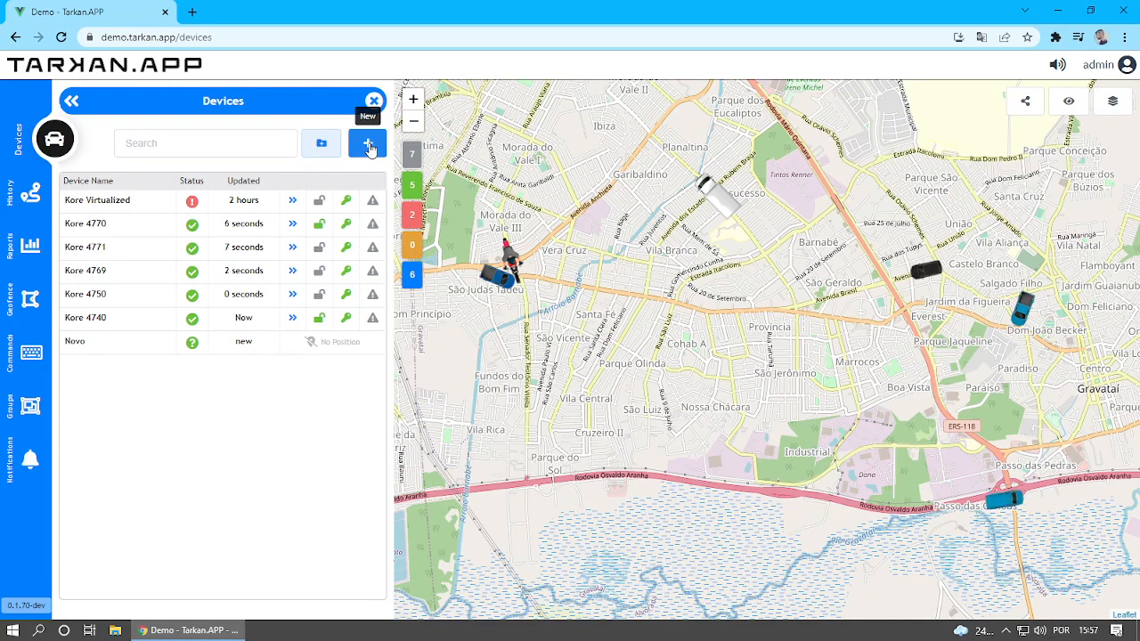
Create a new device with IMEI 969696, name 'Meu novo dispositivo', and group set to No
left_click(368, 143)
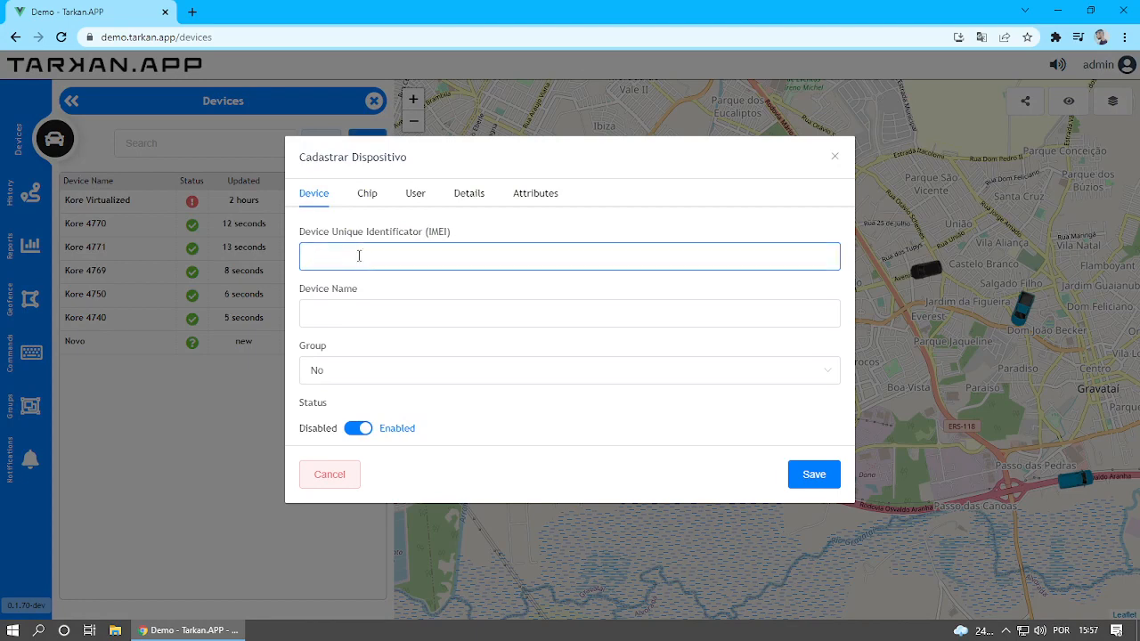
type("969696")
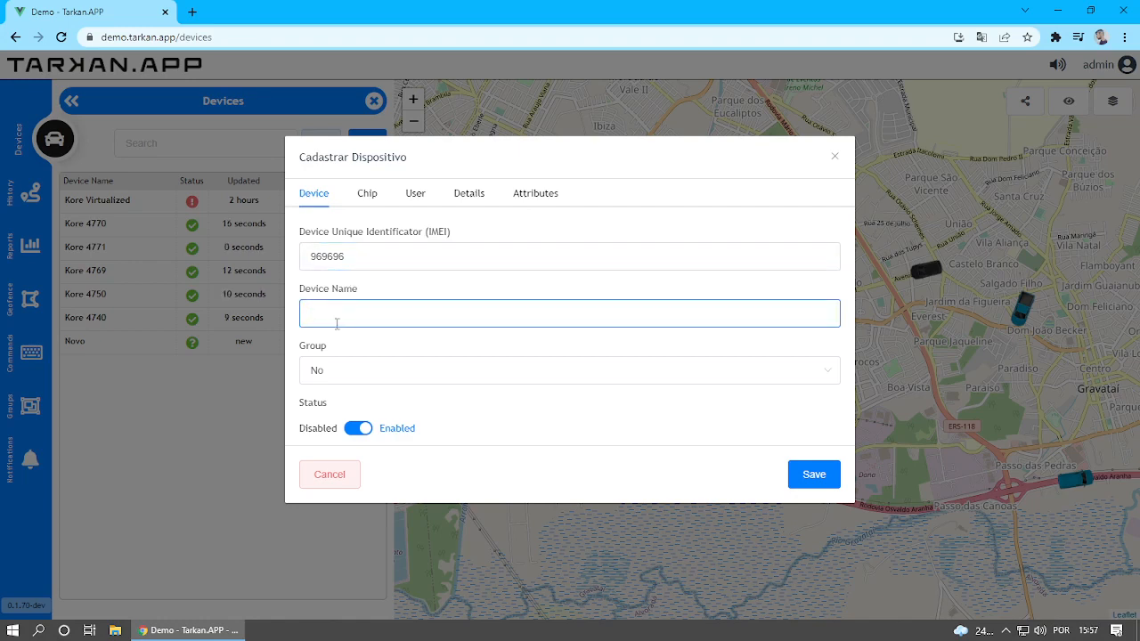
type("Meu novo")
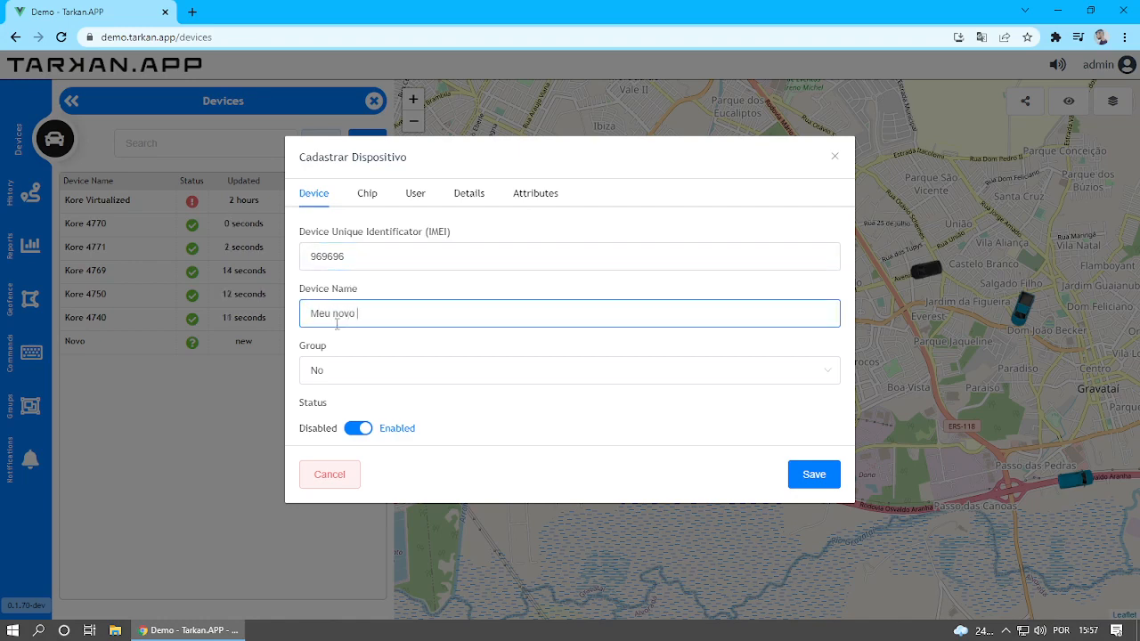
type("dispositivo")
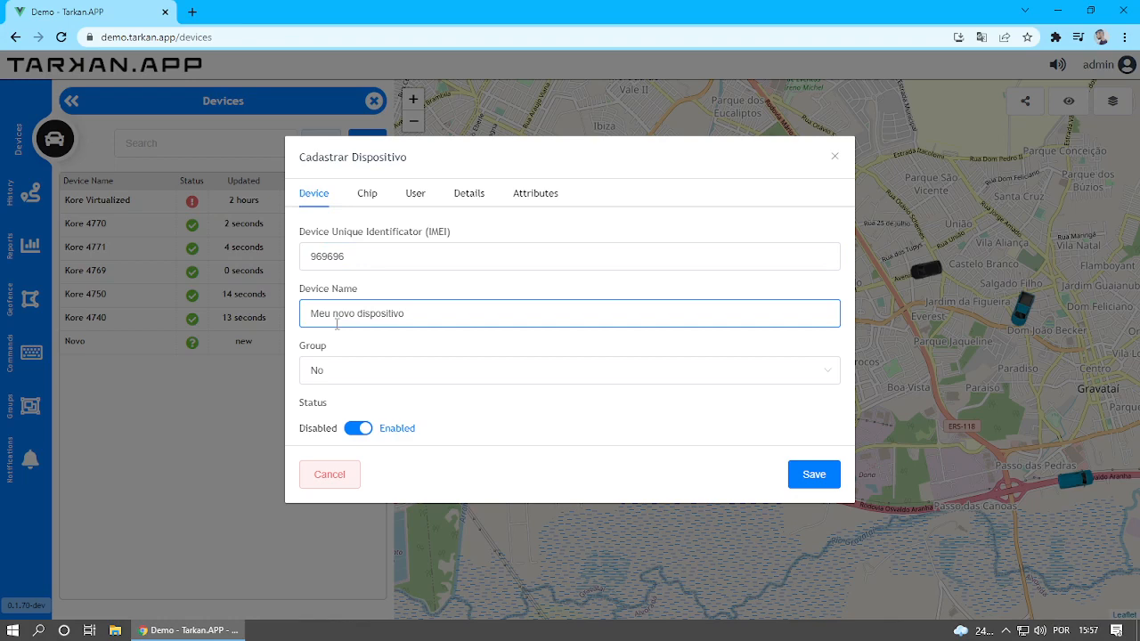
left_click(569, 370)
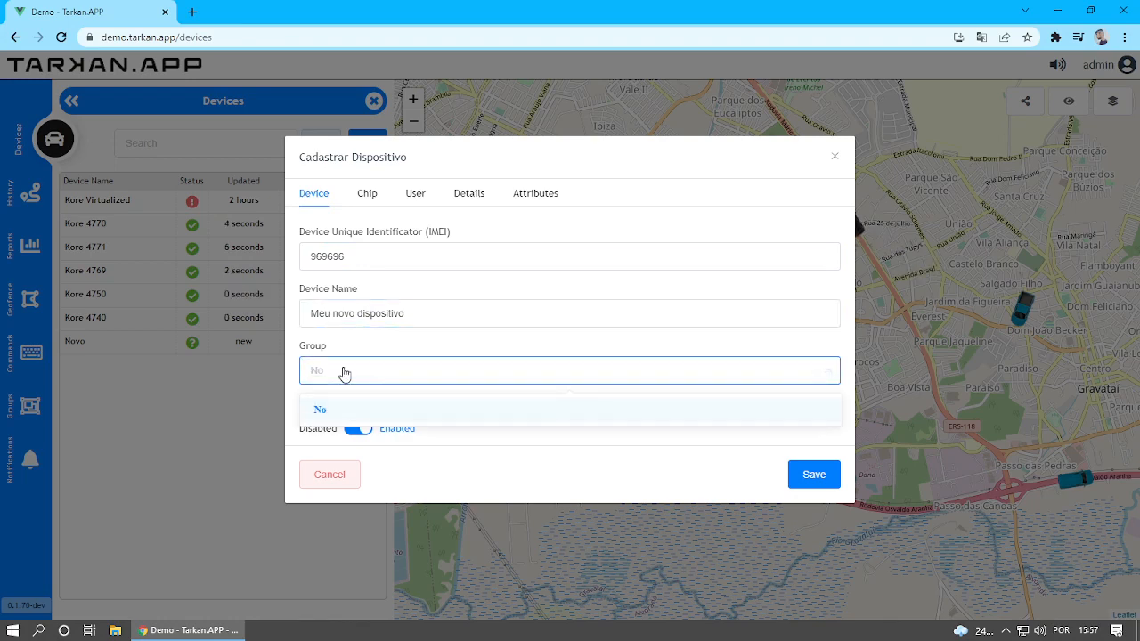
left_click(320, 408)
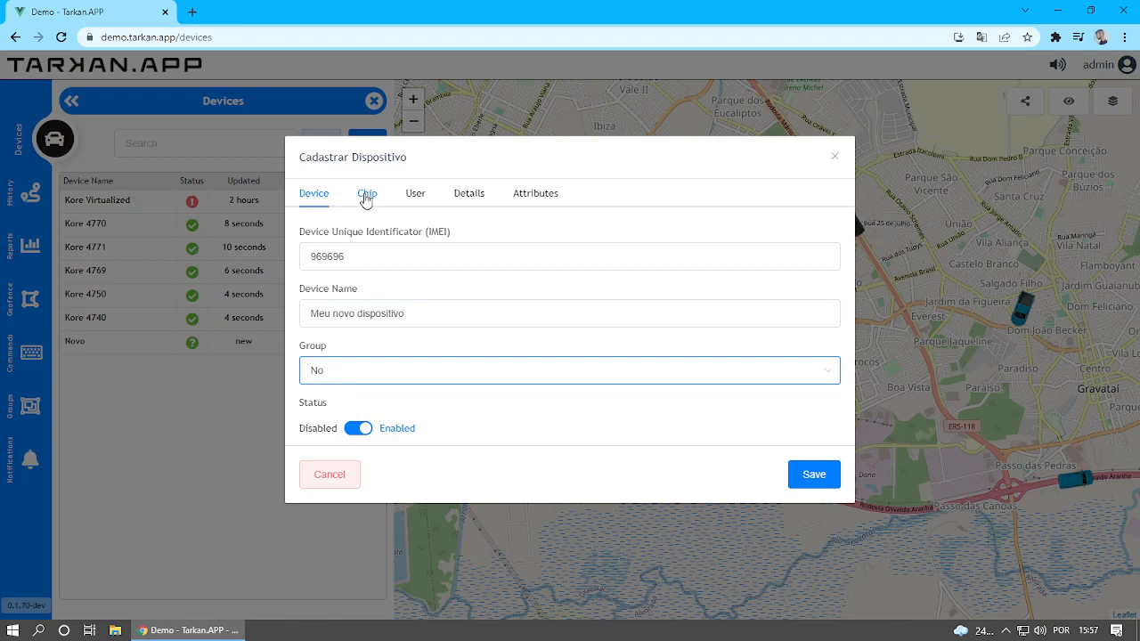
left_click(367, 193)
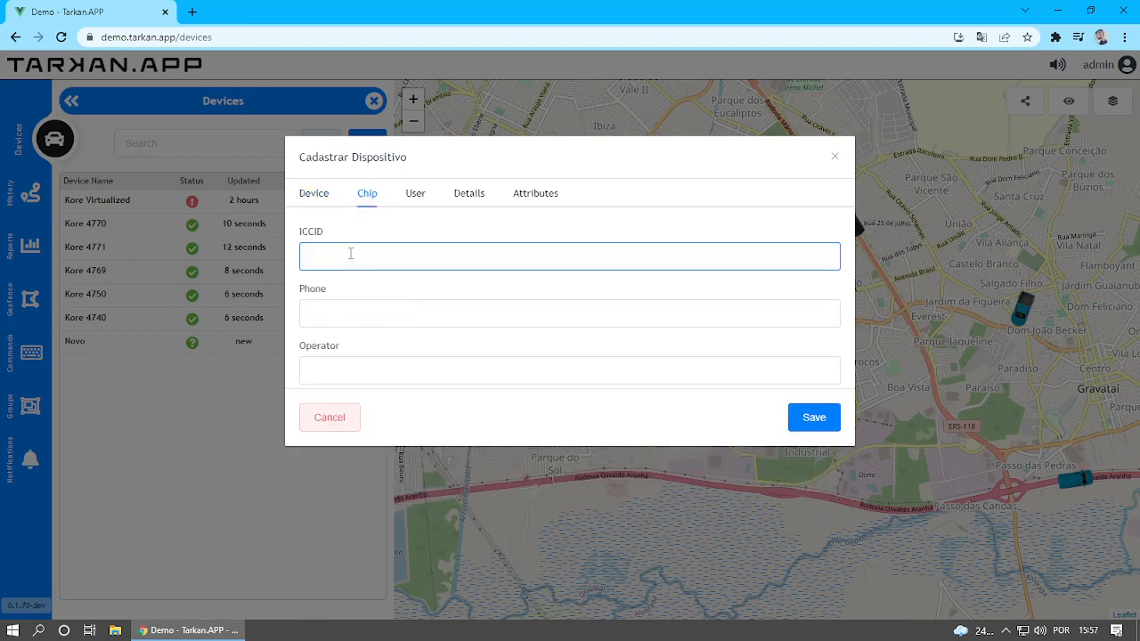
type("101010")
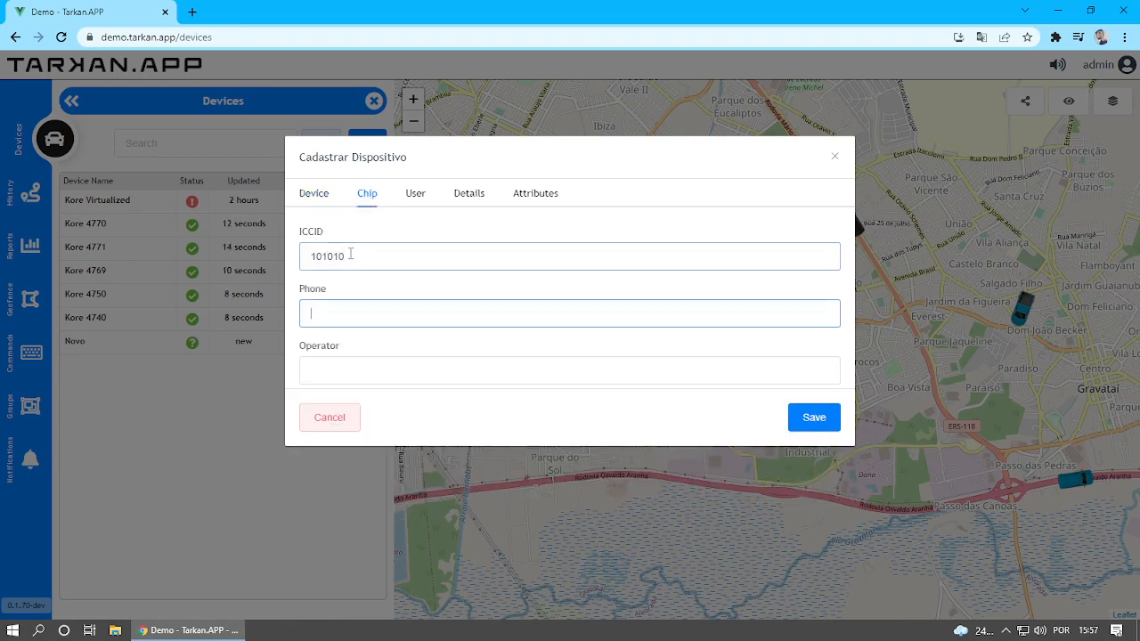
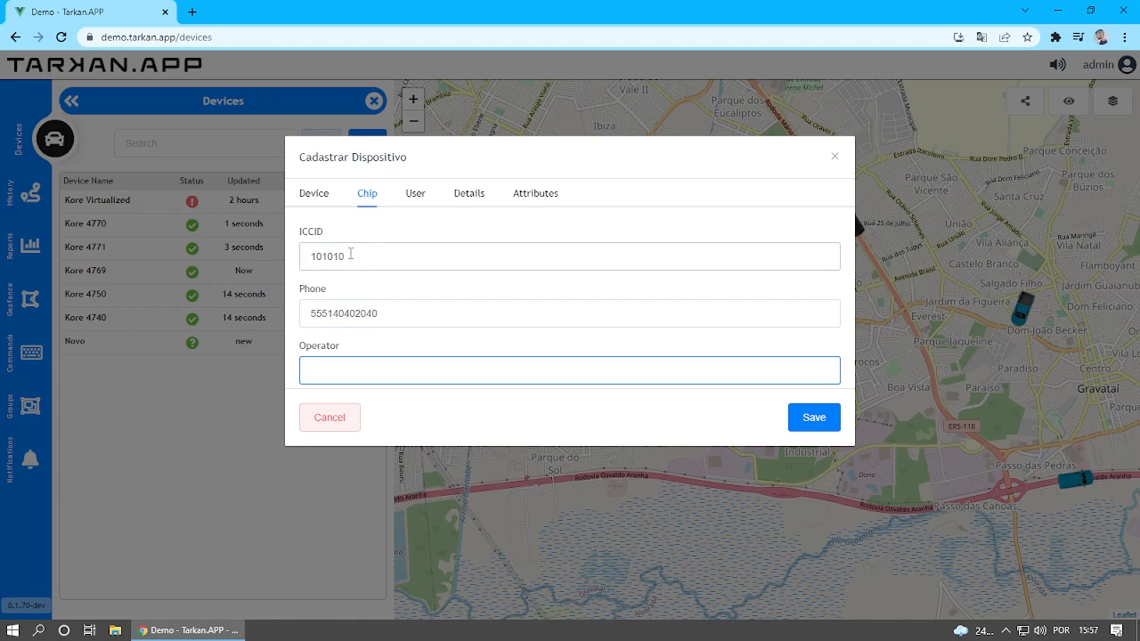
type("Oi")
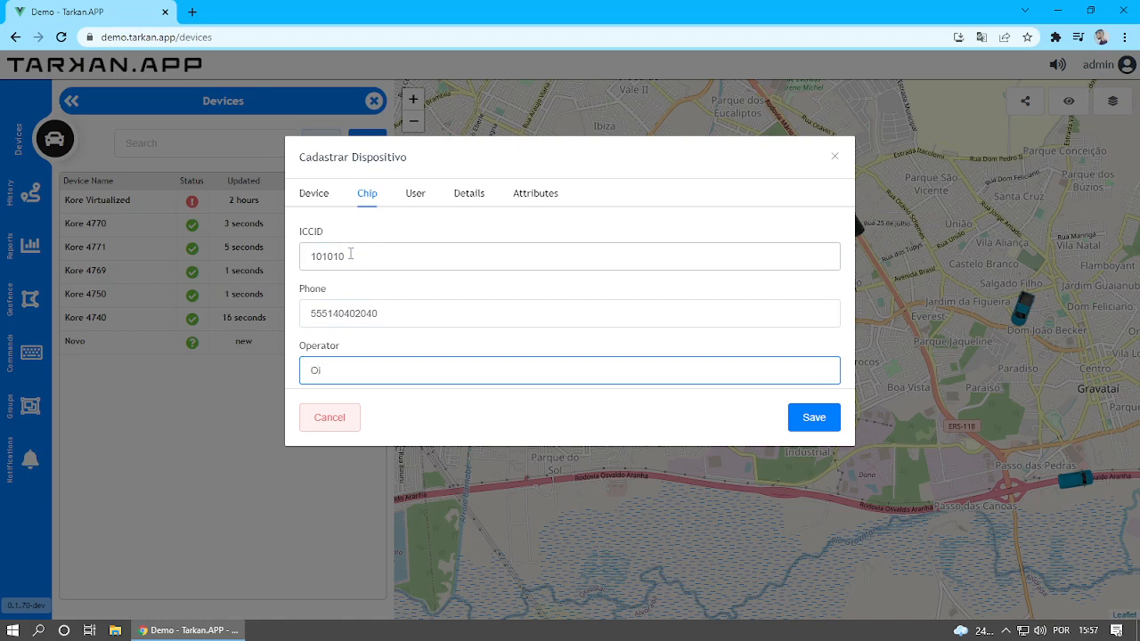
mouse_move(415, 193)
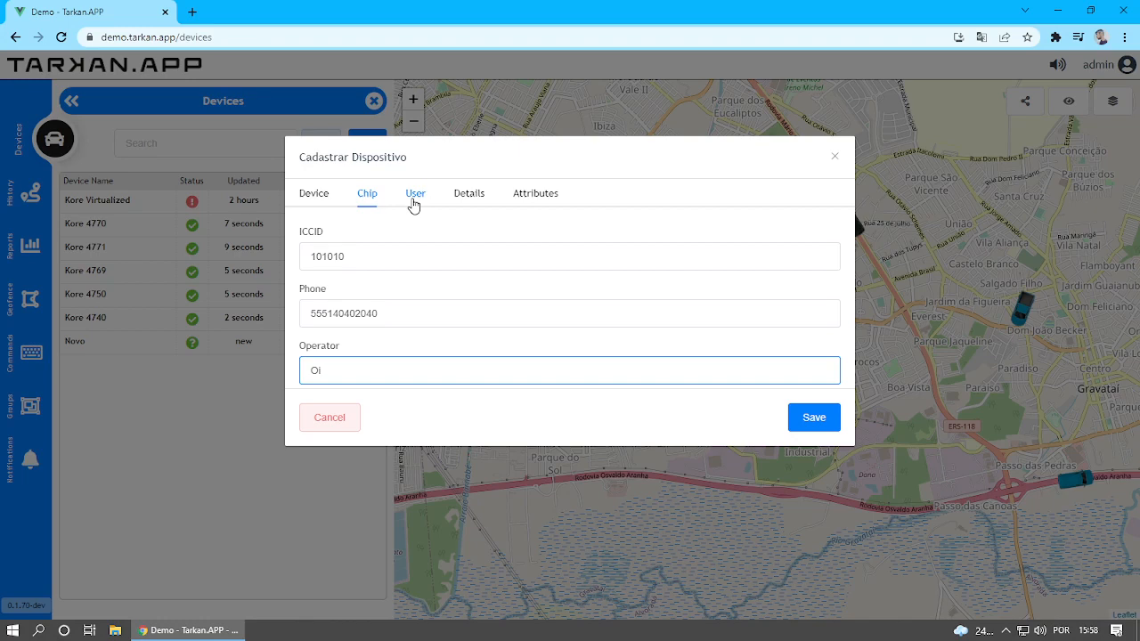
left_click(415, 193)
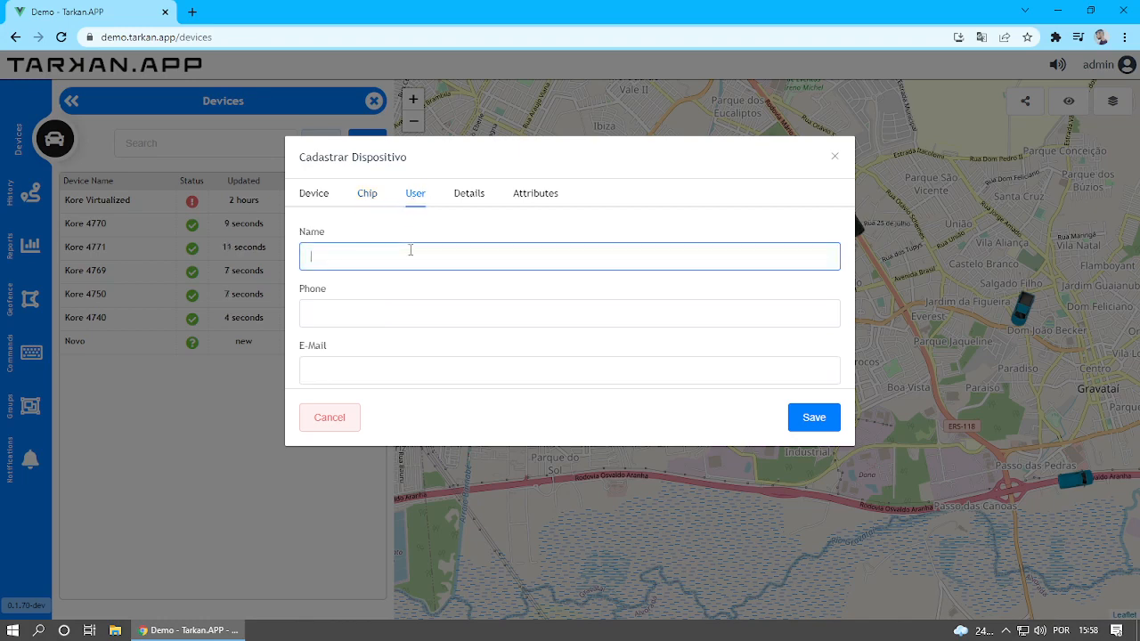
type("Fulano de Tal")
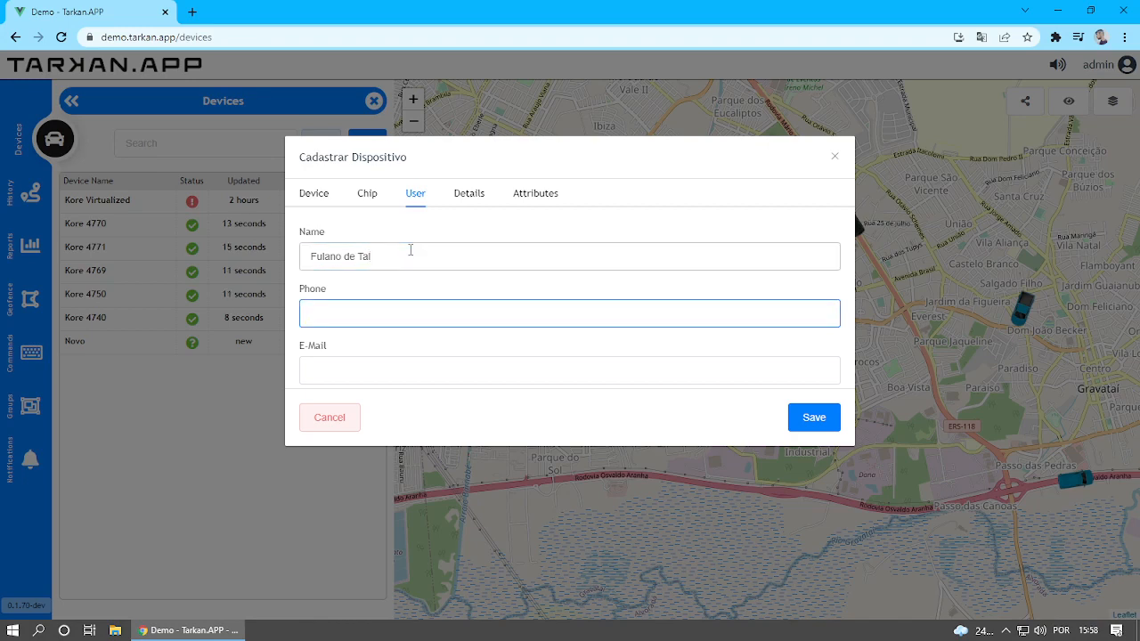
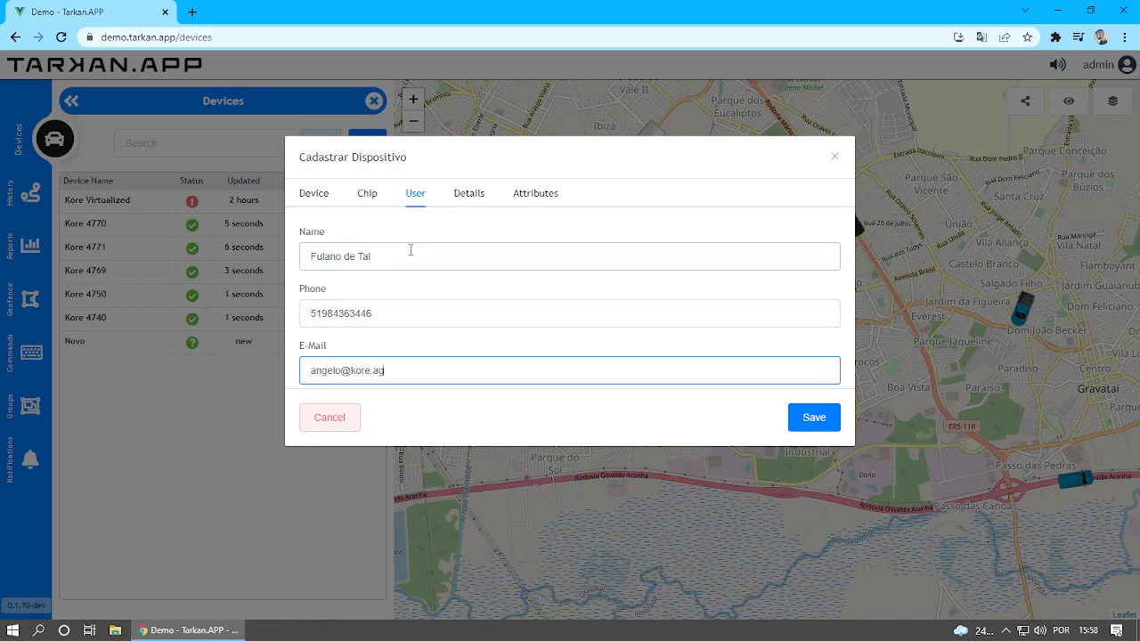
left_click(468, 193)
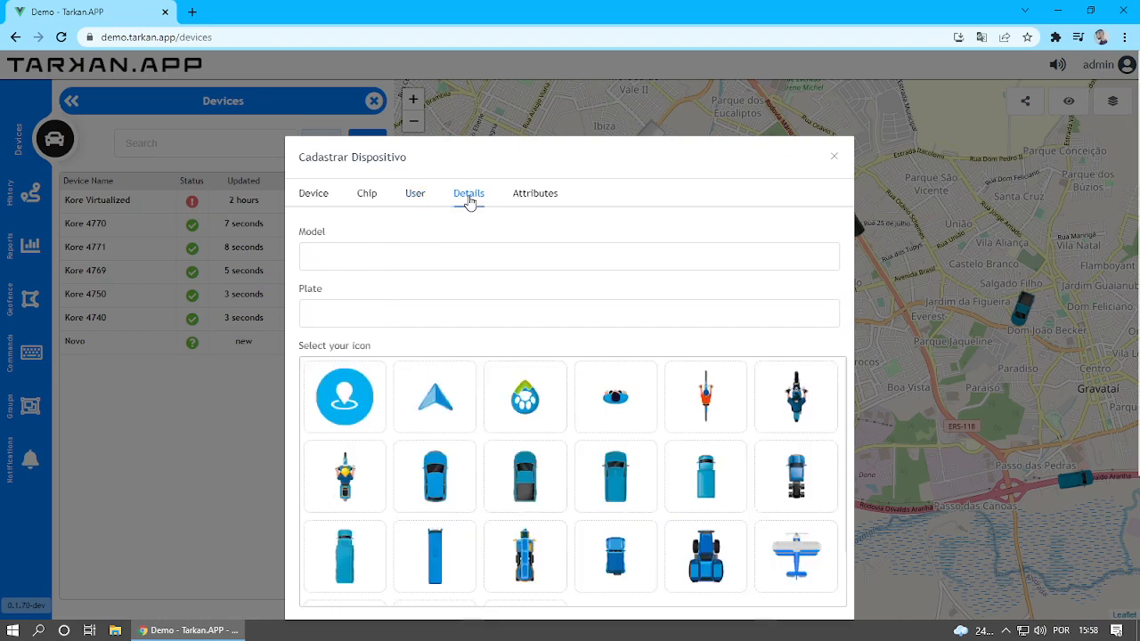
left_click(567, 257)
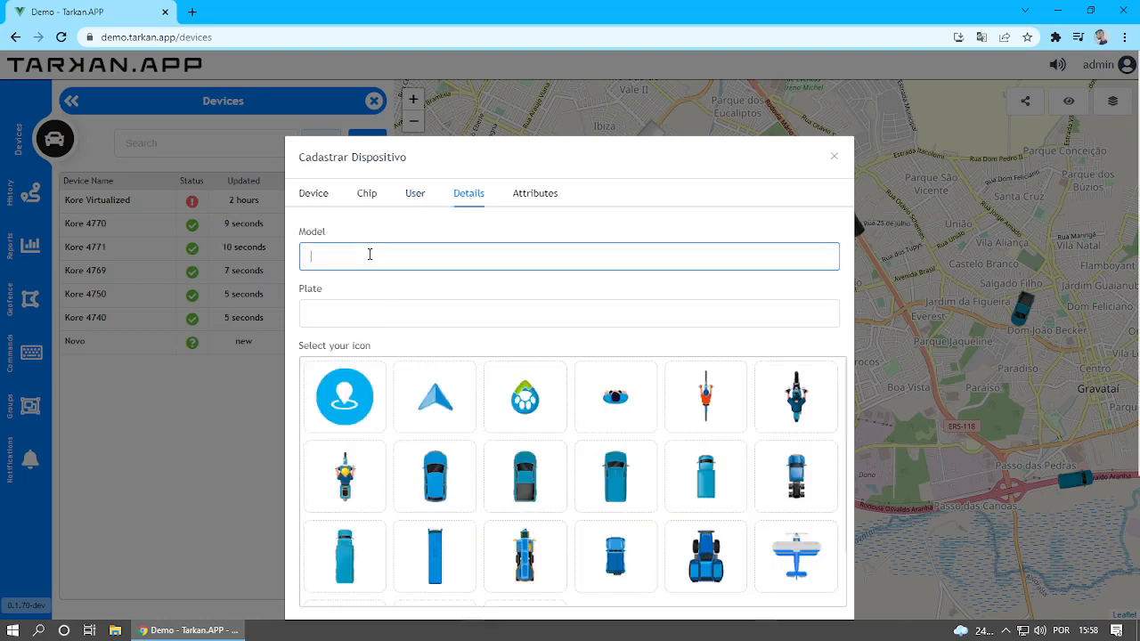
type("Corsa")
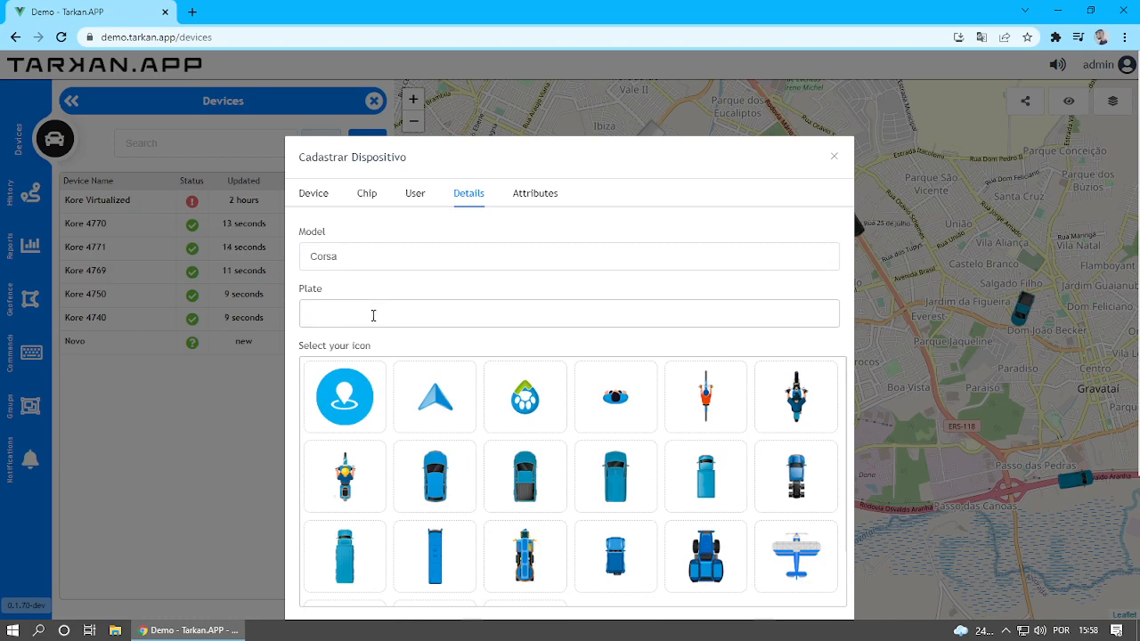
type("IEU-5353")
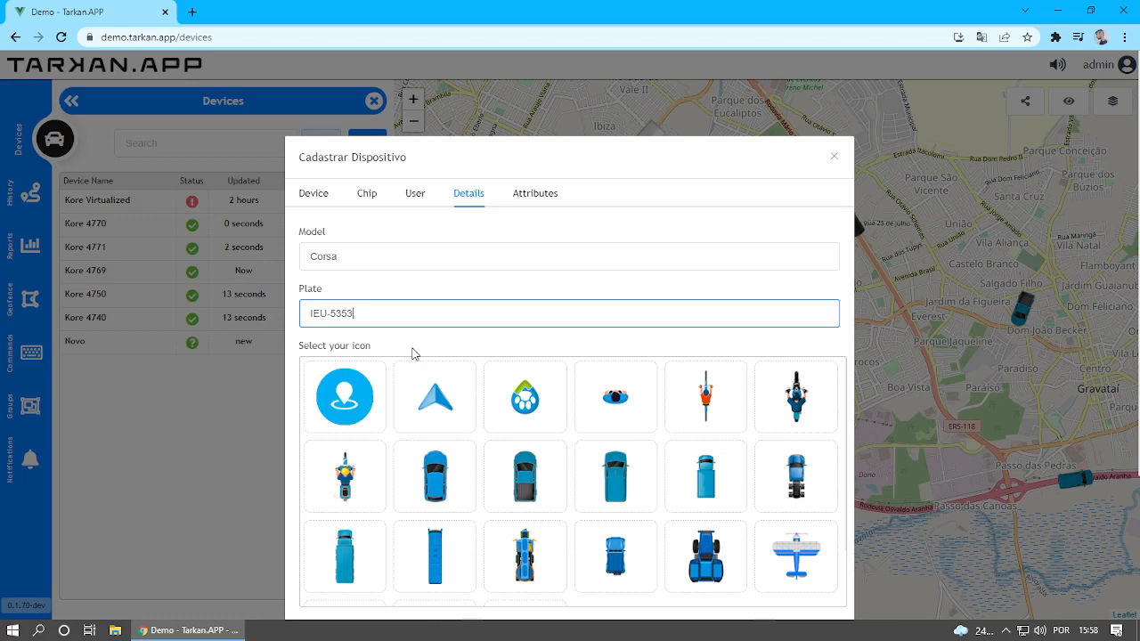
mouse_move(525, 489)
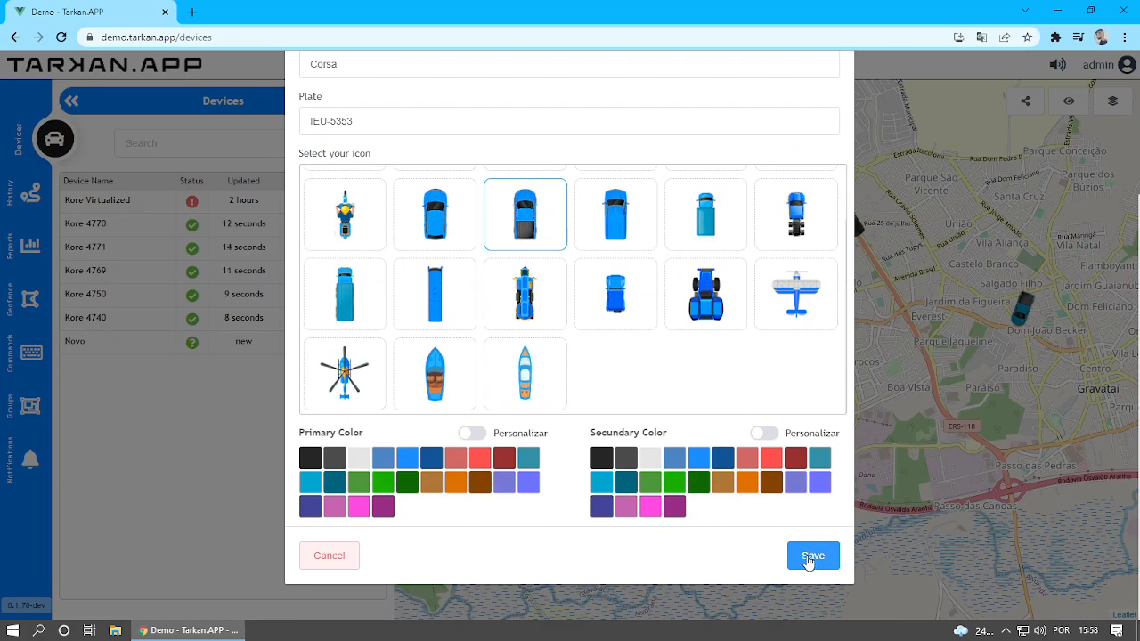
left_click(812, 555)
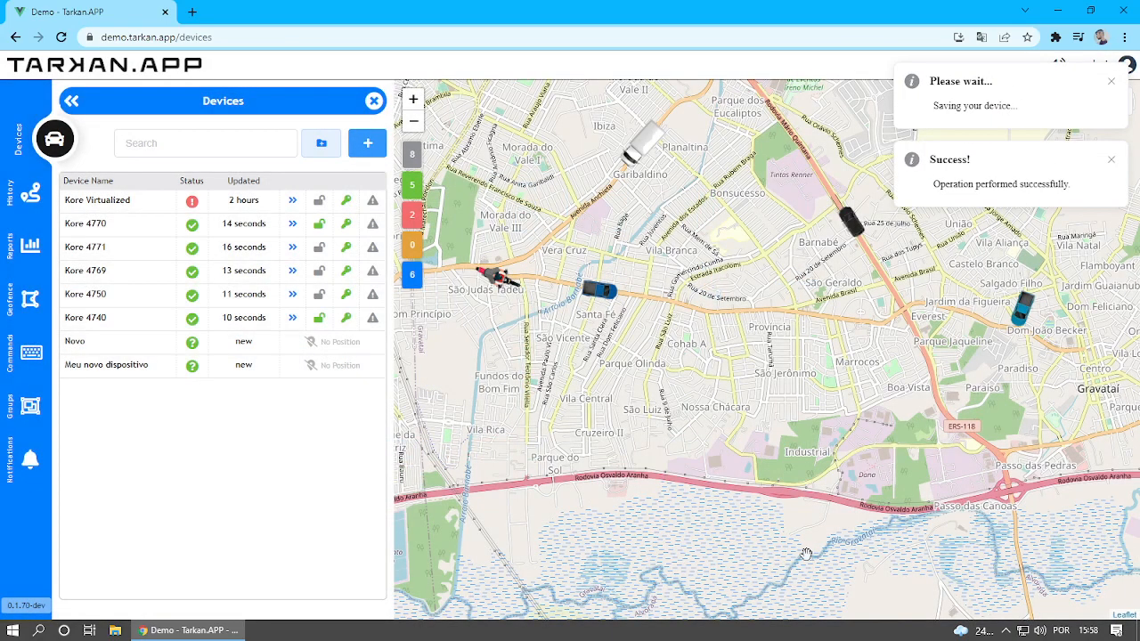